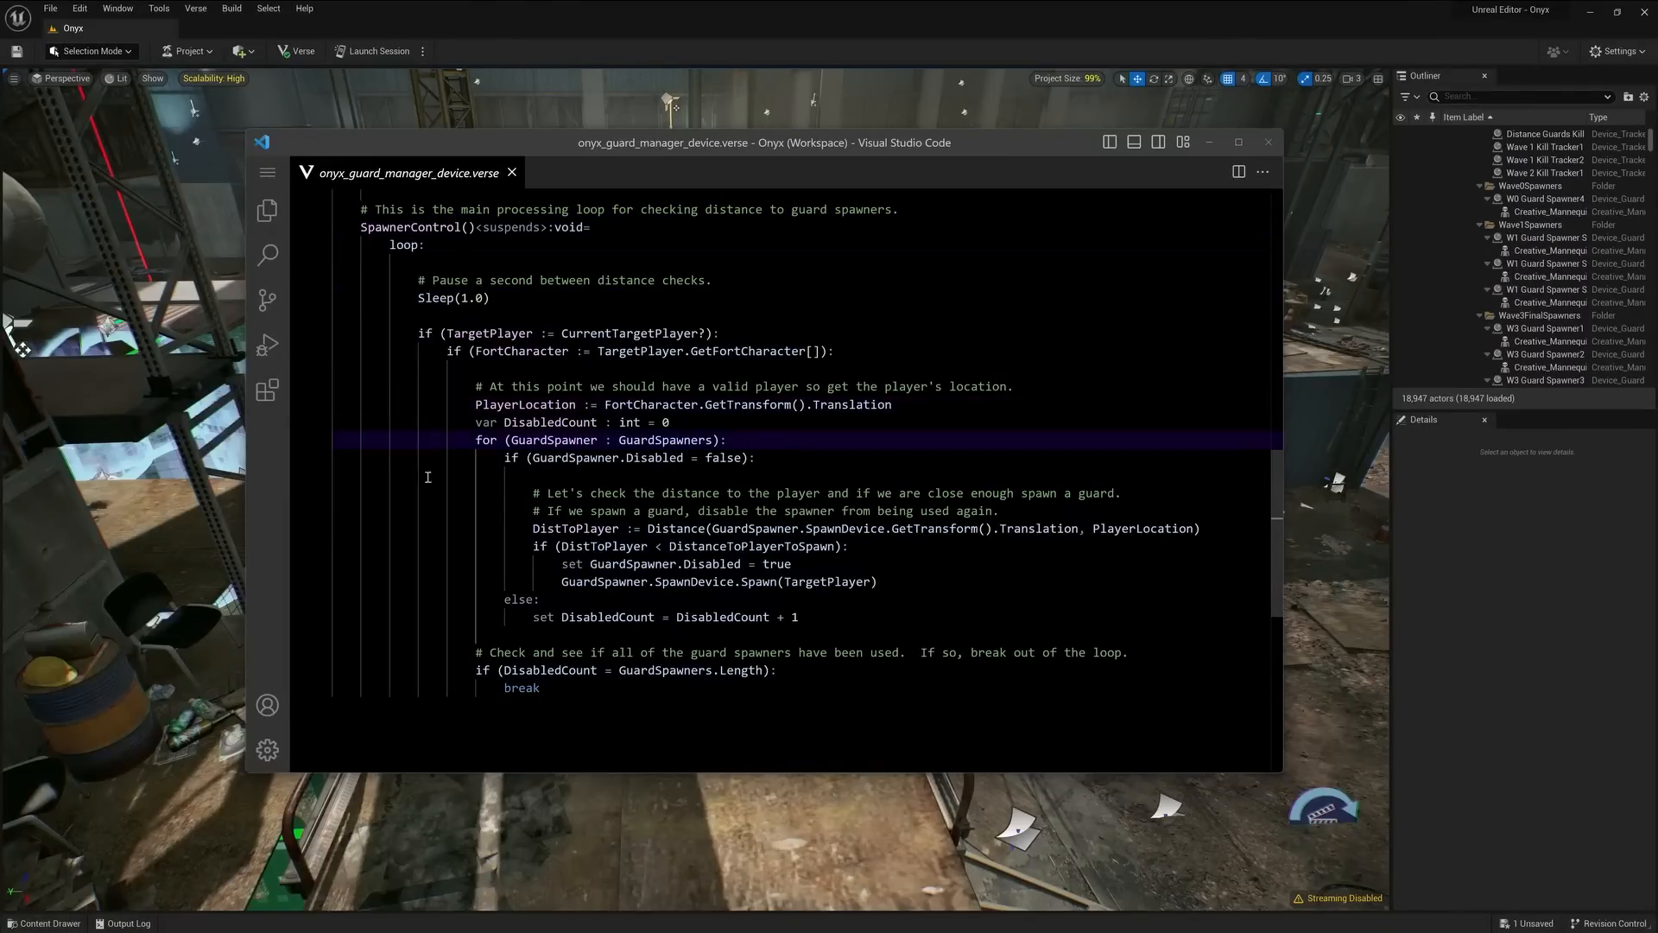
# Step: Review the guard-spawner distance-check loop, then close the Verse script window
pyautogui.click(463, 529)
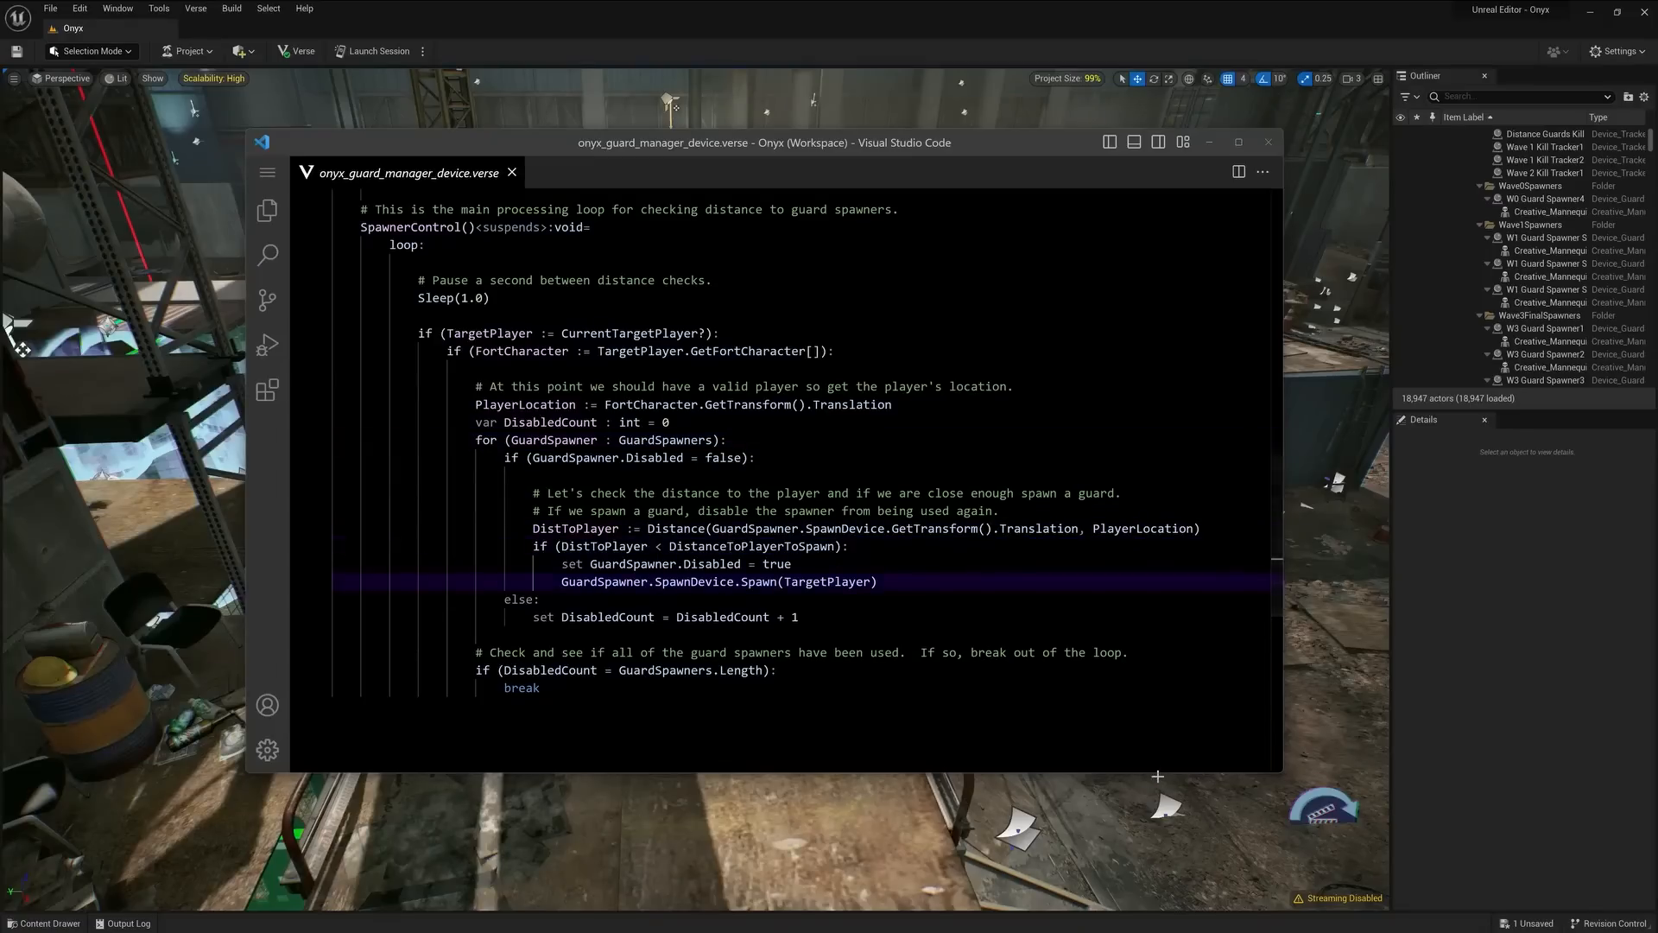
pyautogui.moveTo(1269, 143)
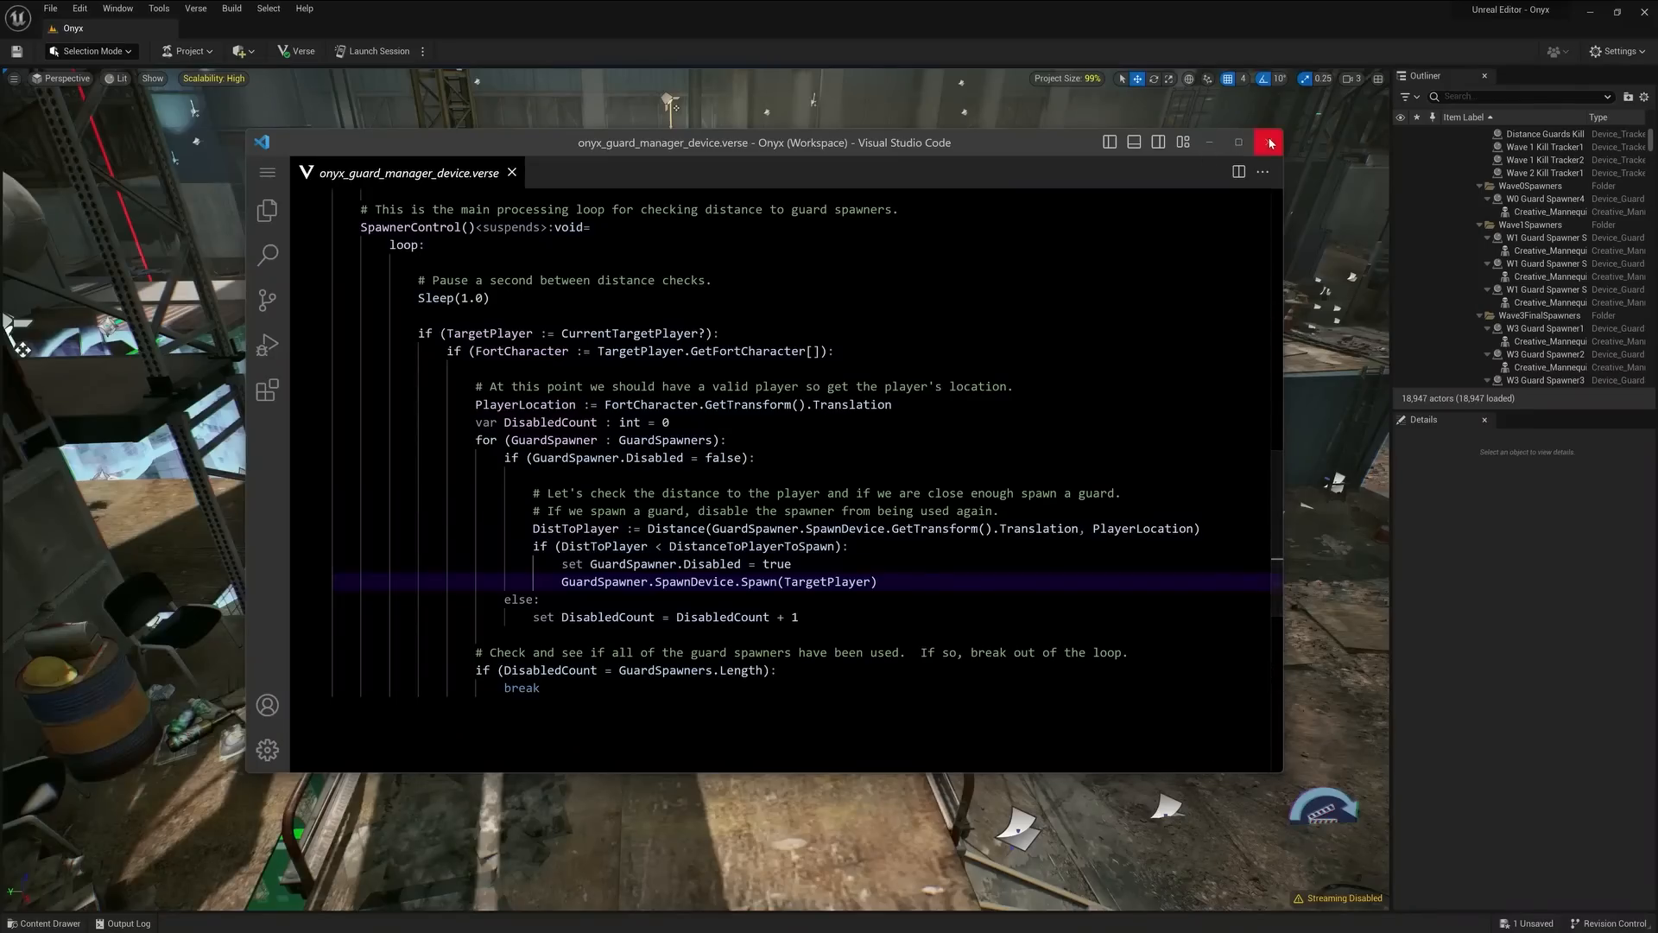
pyautogui.click(1270, 142)
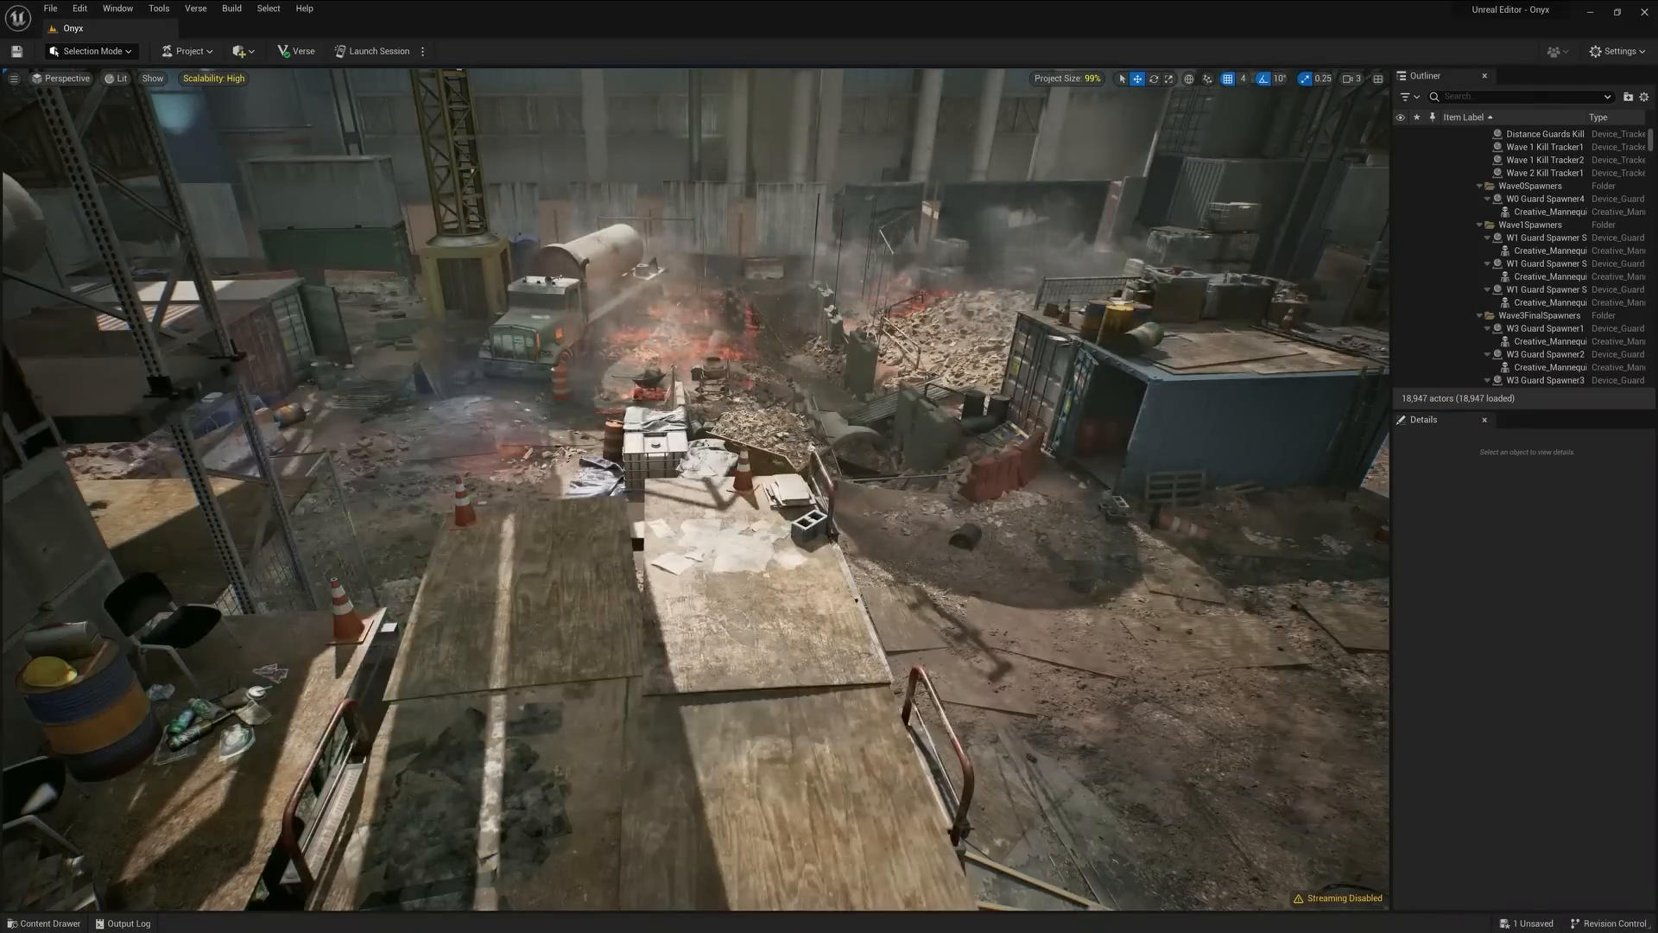
# Step: Load the Onyx cinematic in Sequencer and lock the viewport to its camera shots
pyautogui.click(51, 923)
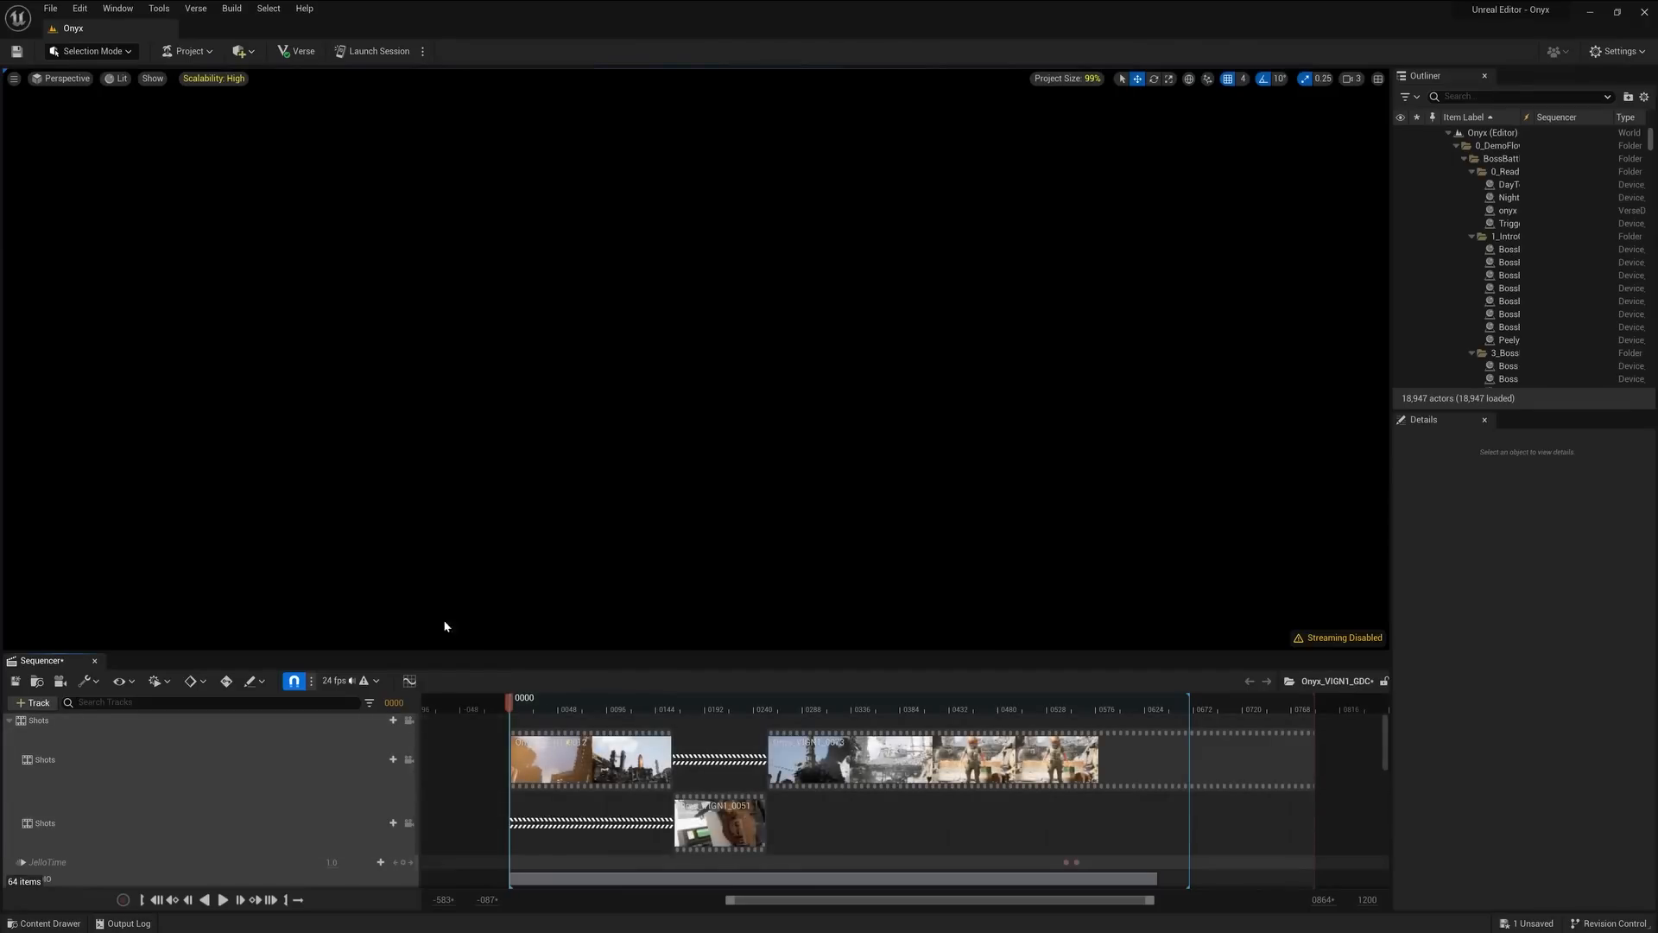
pyautogui.moveTo(470, 542)
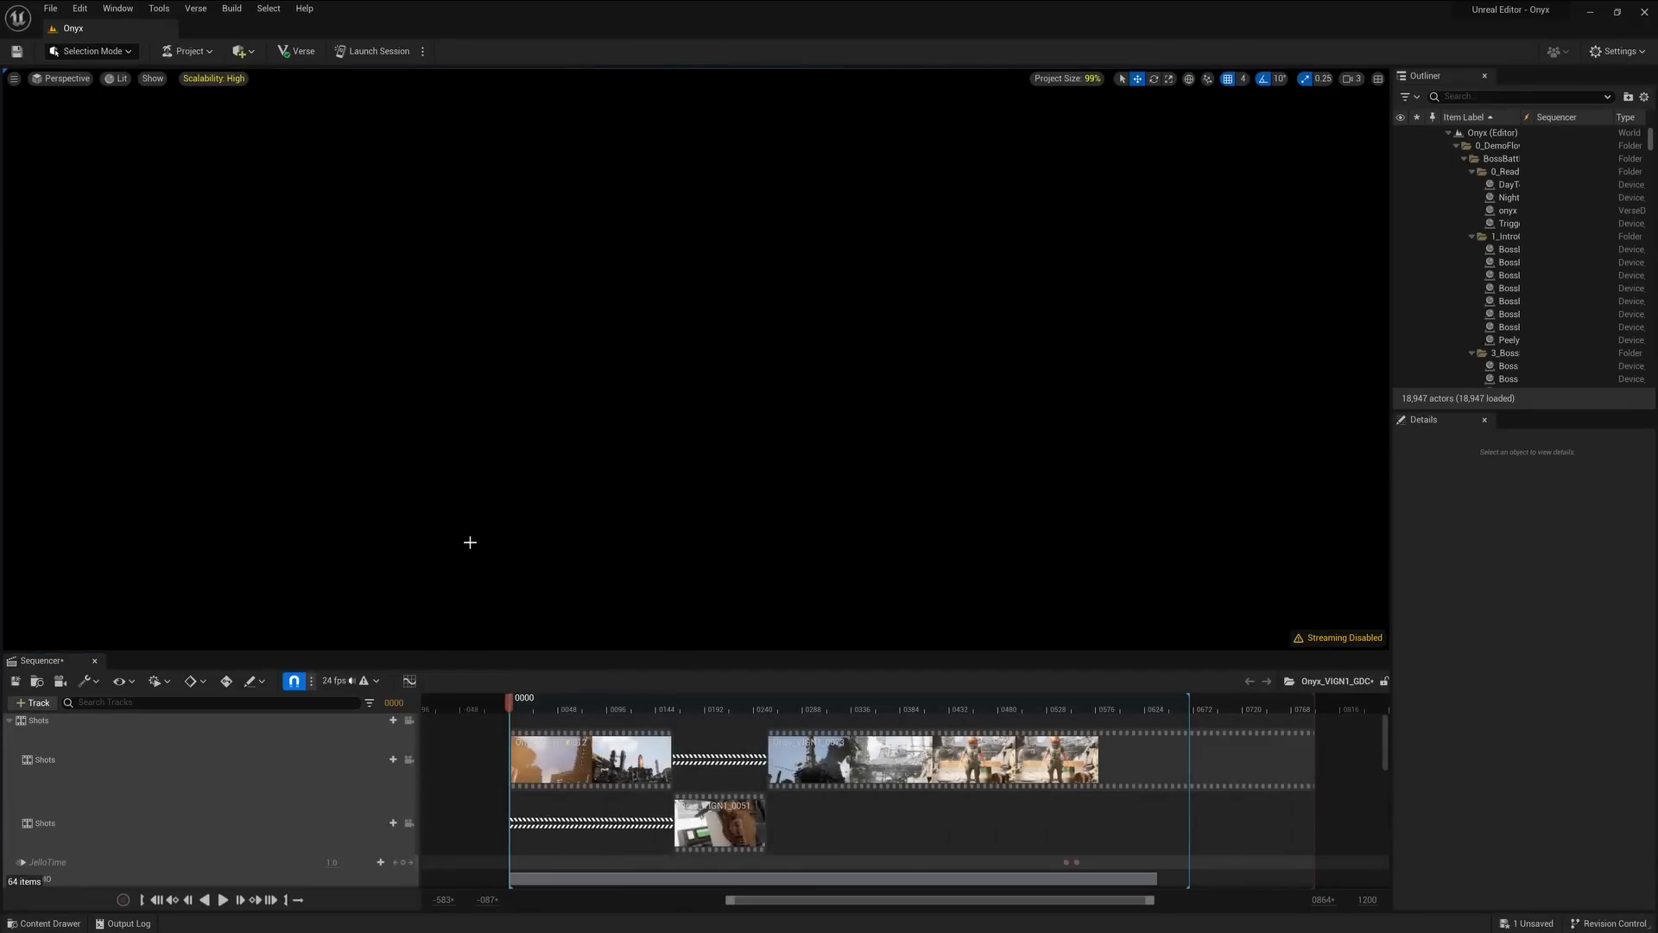
pyautogui.moveTo(408, 720)
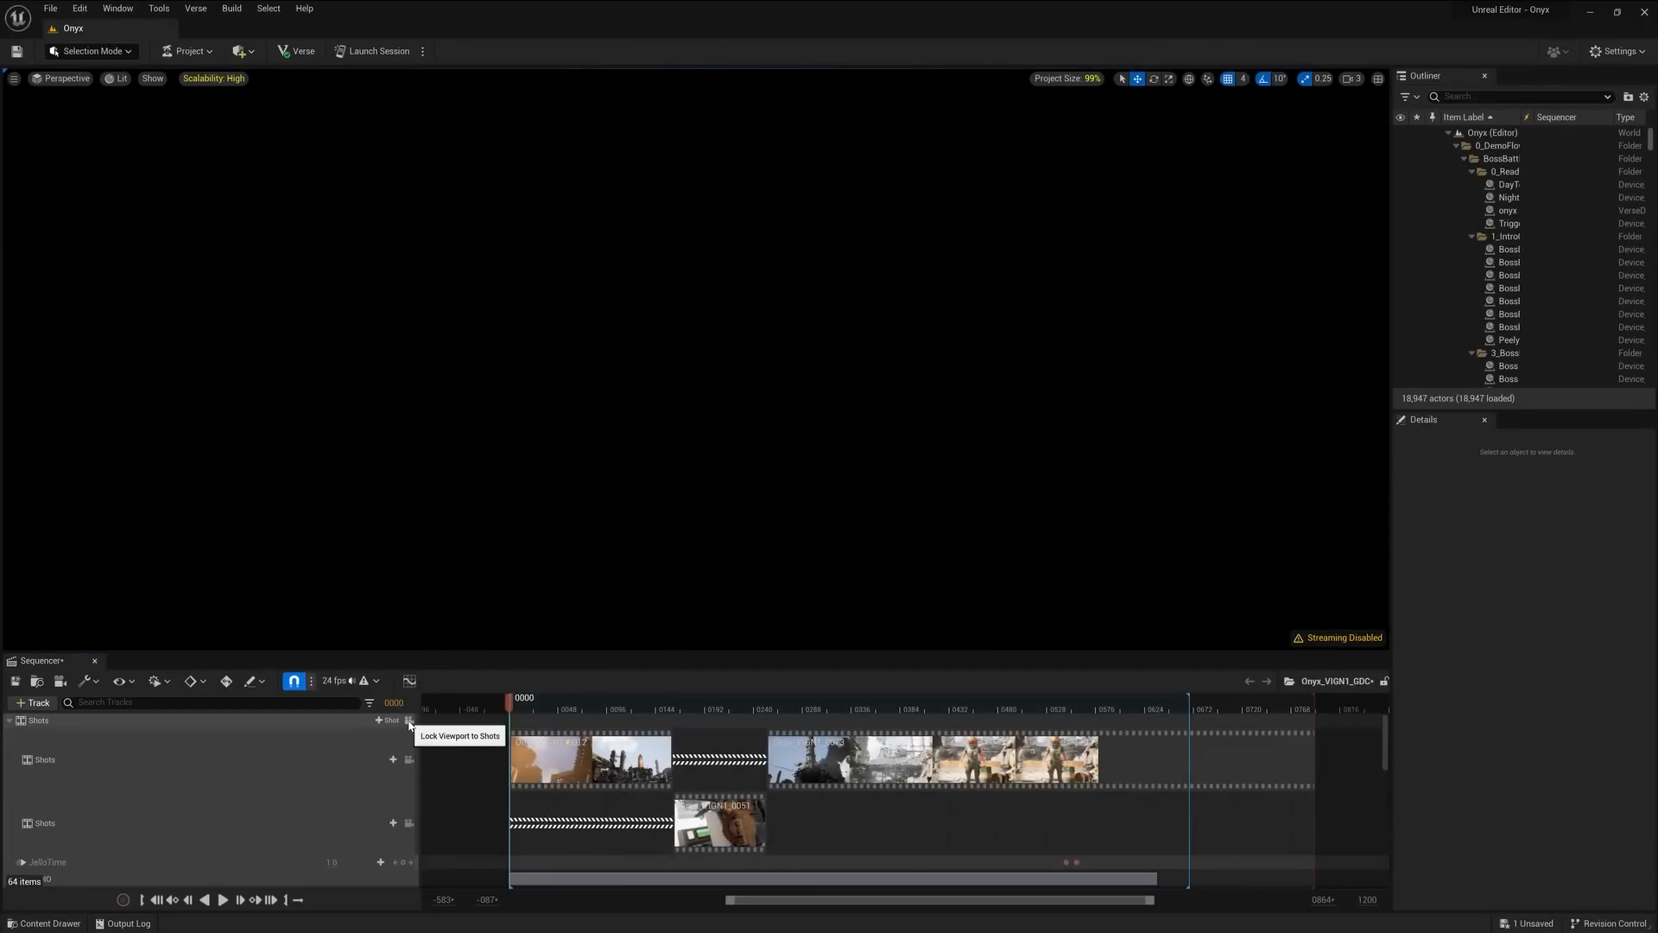
pyautogui.click(525, 696)
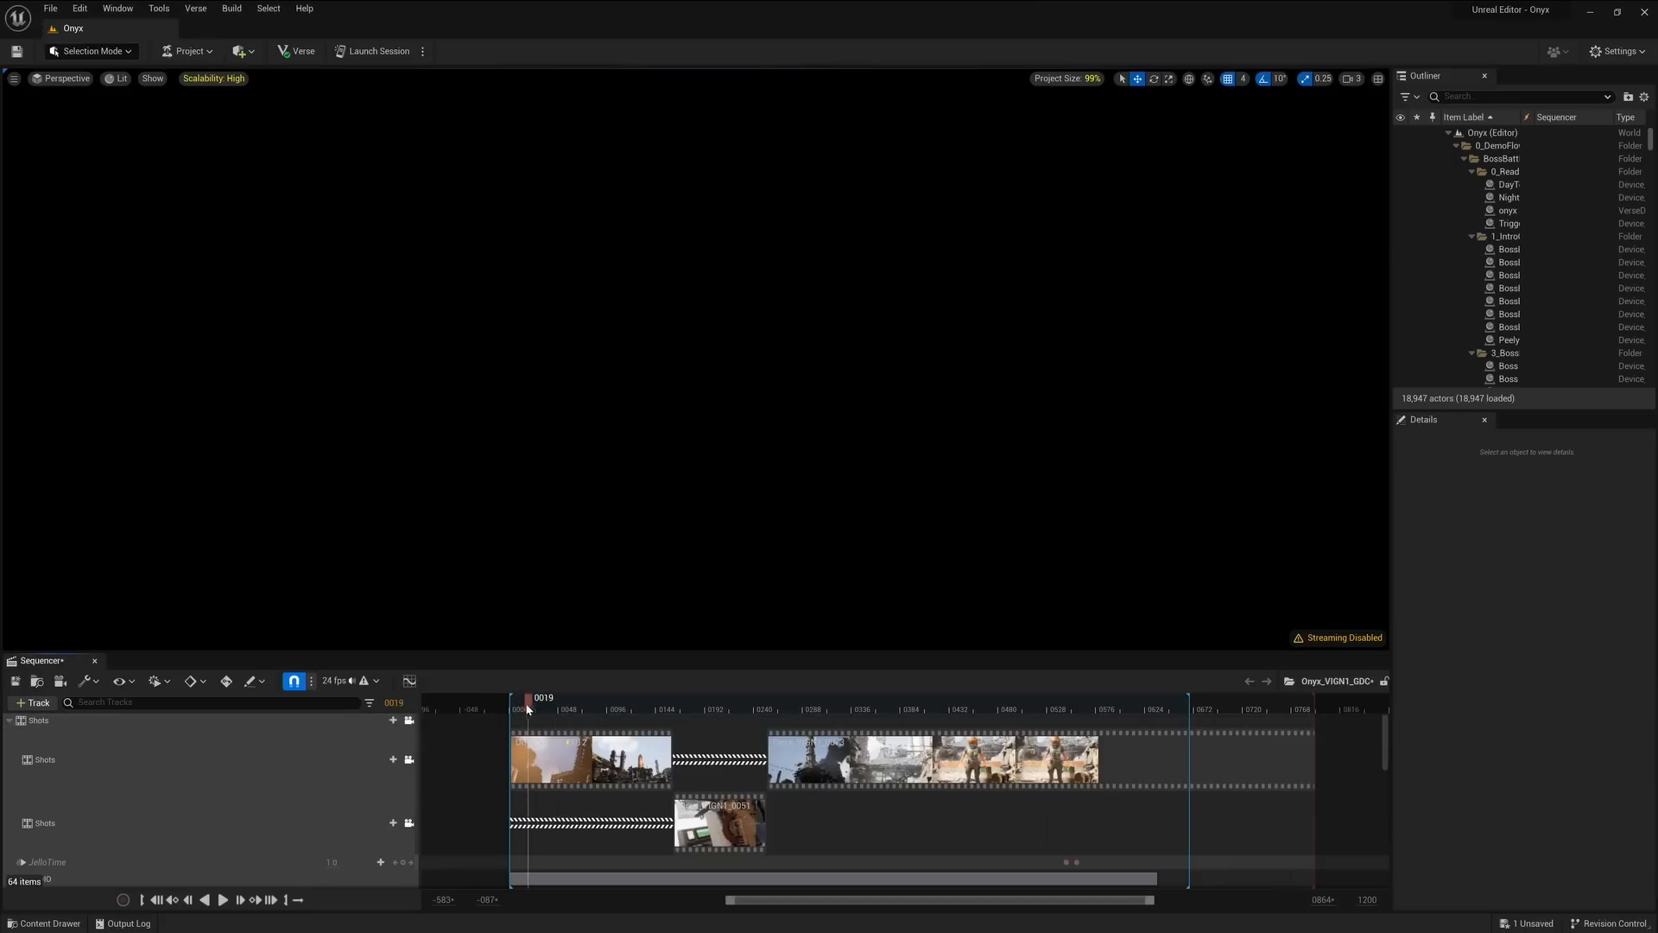
pyautogui.moveTo(529, 708)
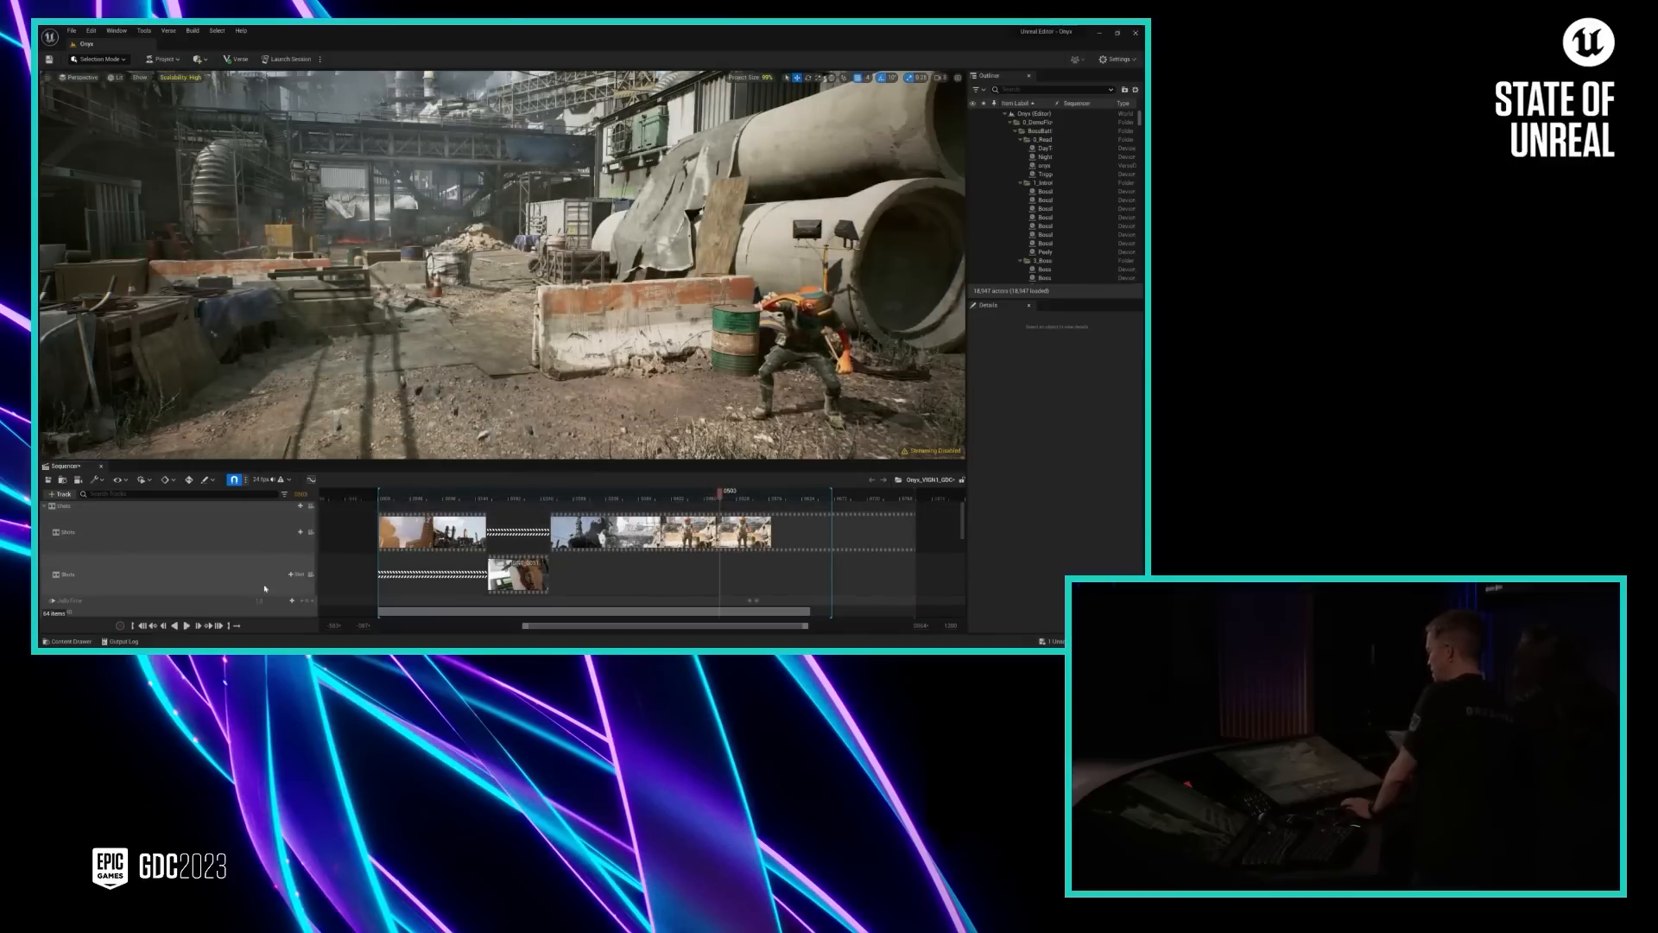
# Step: Toggle Mute on the JelloTime track from its context menu
pyautogui.rightClick(95, 602)
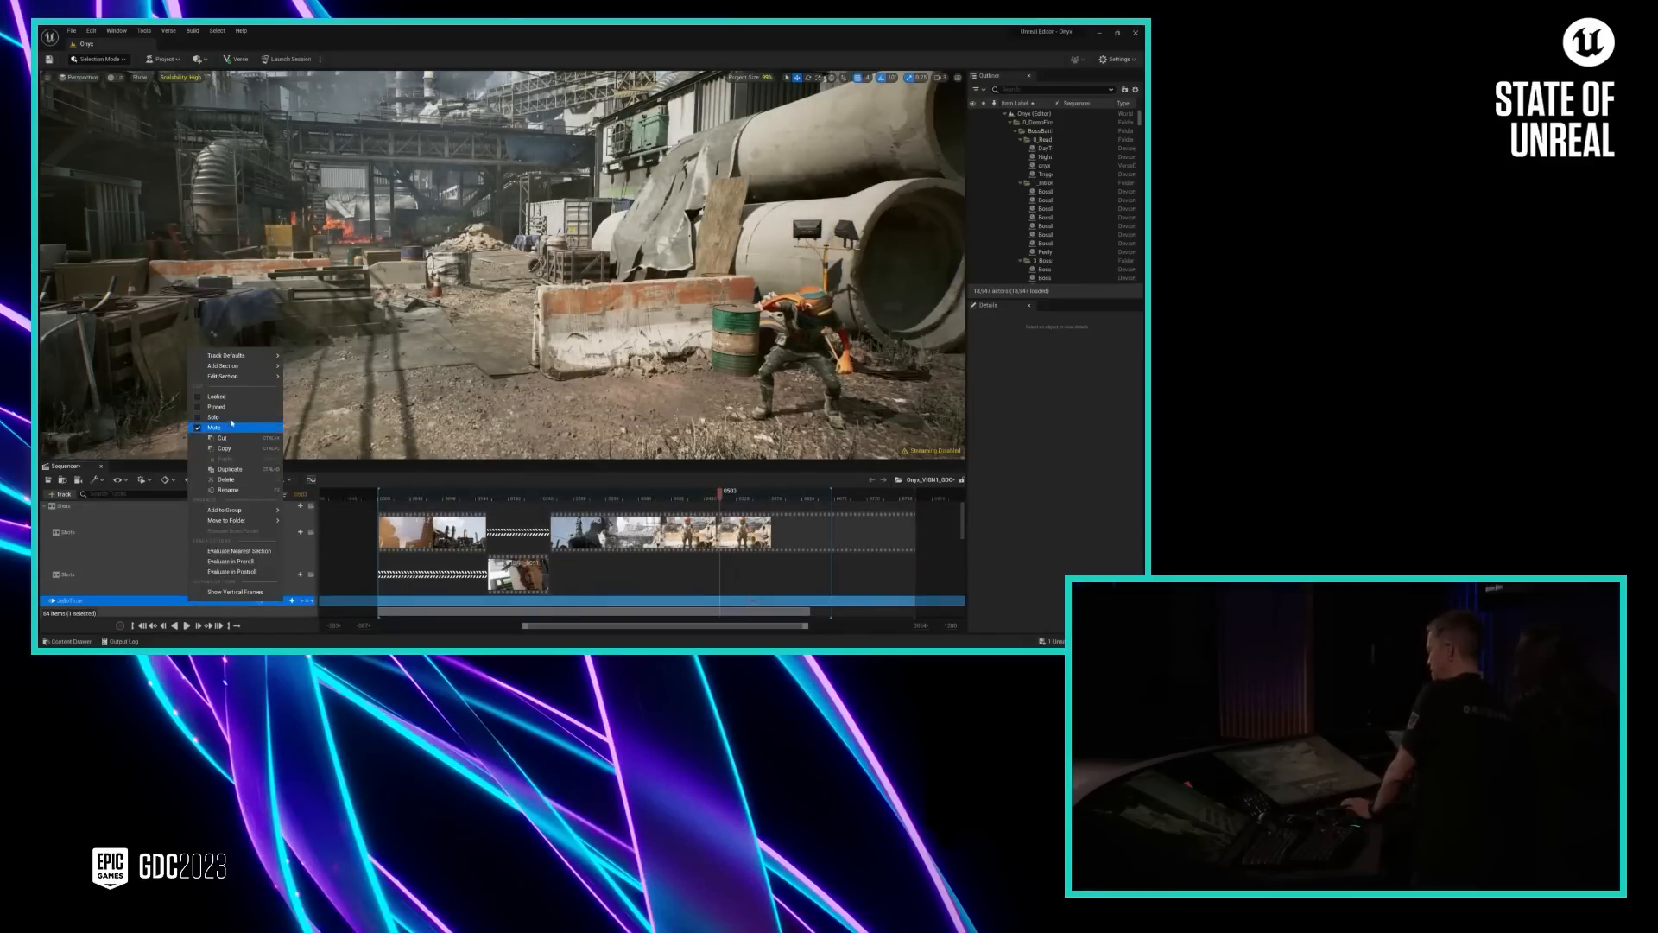
pyautogui.click(214, 427)
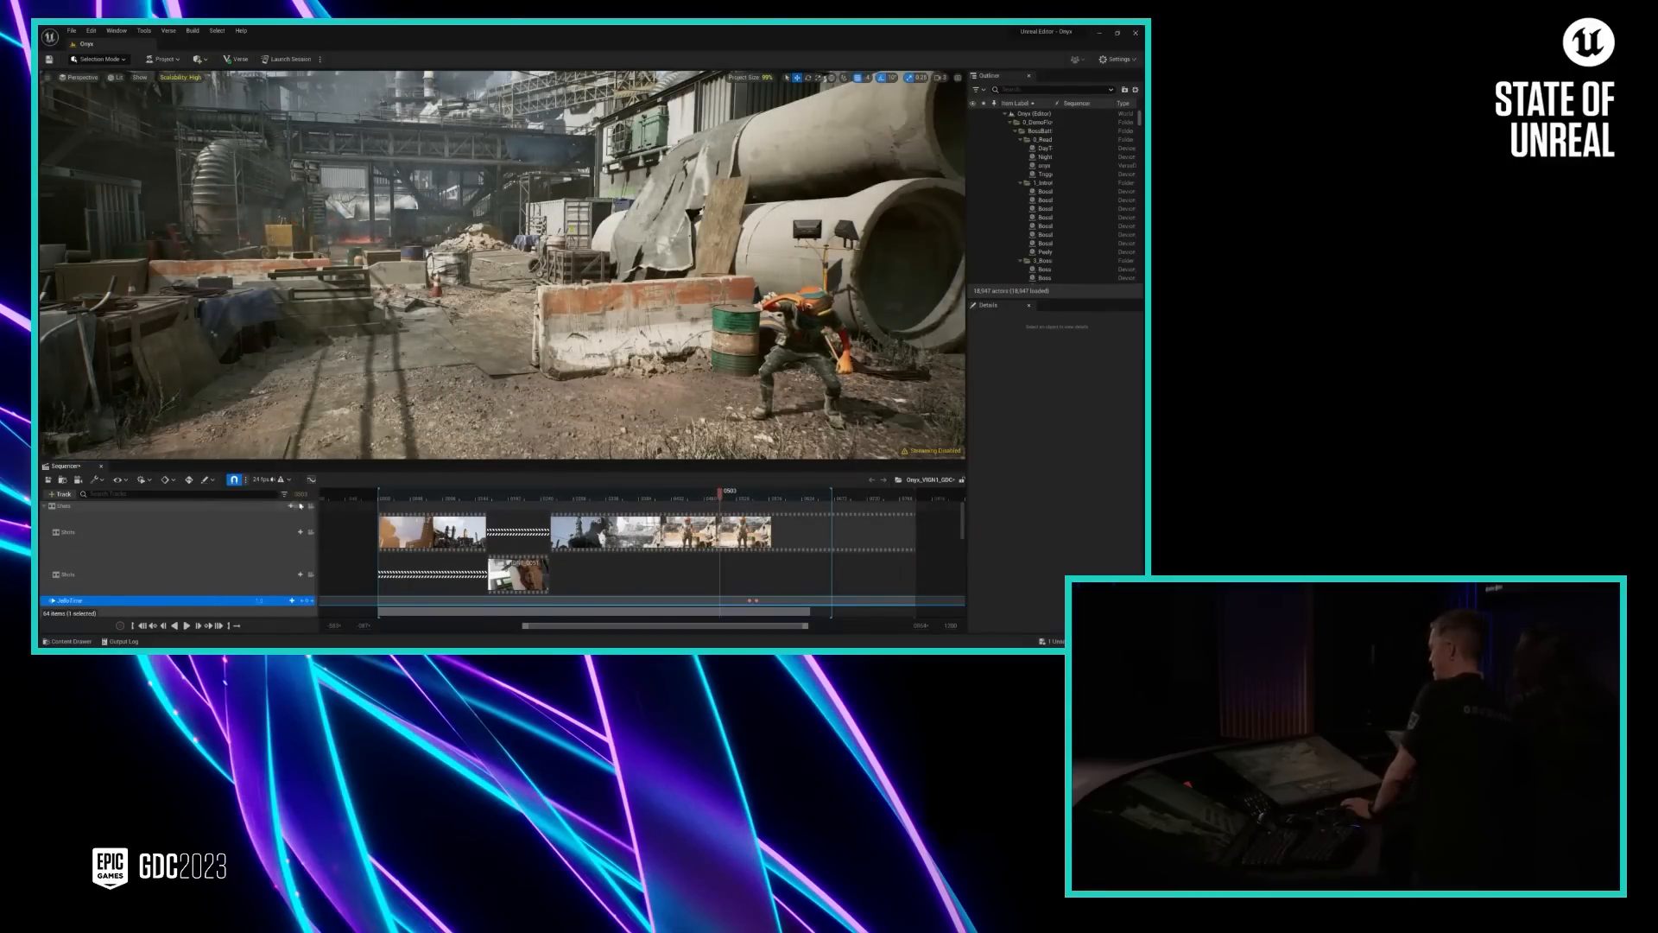